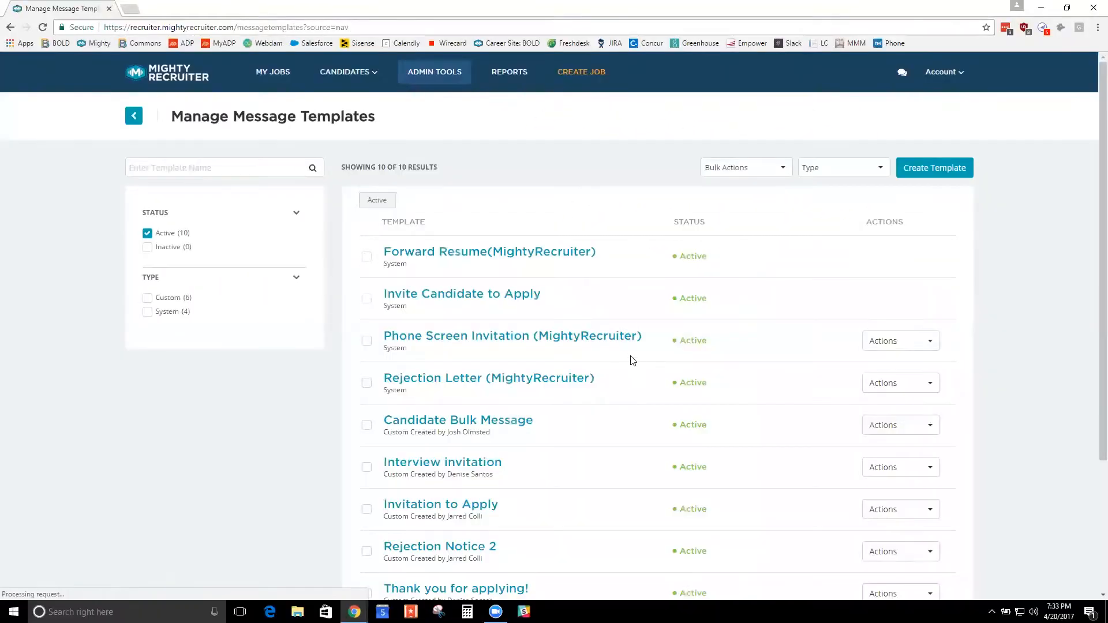
Step: Open the Invite Candidate to Apply template and start editing the first email's body
scroll(down, 3)
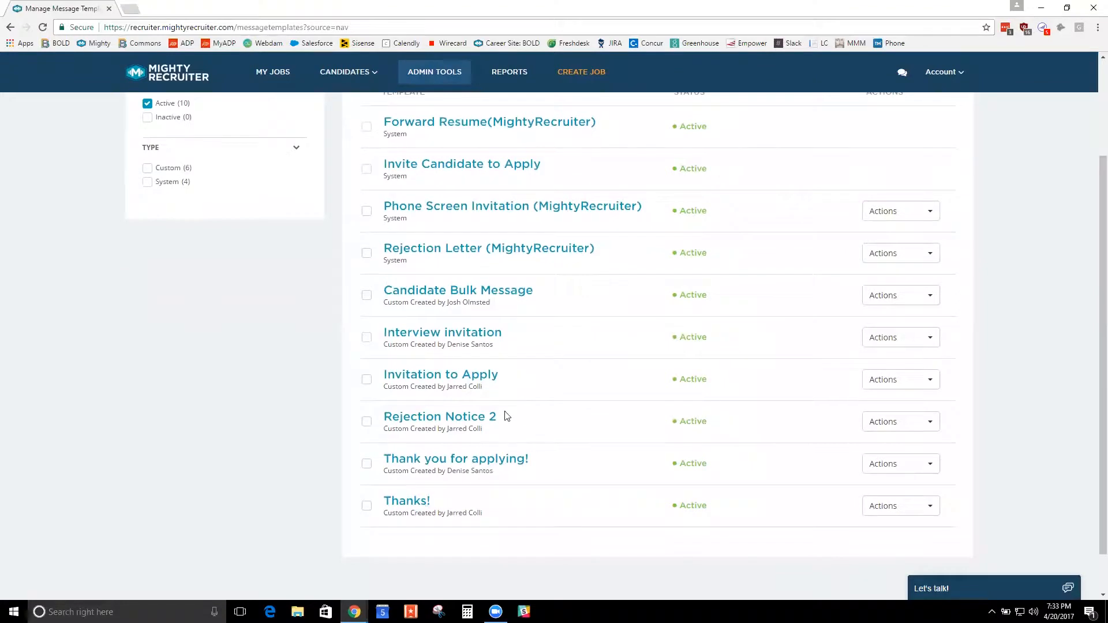
scroll(up, 3)
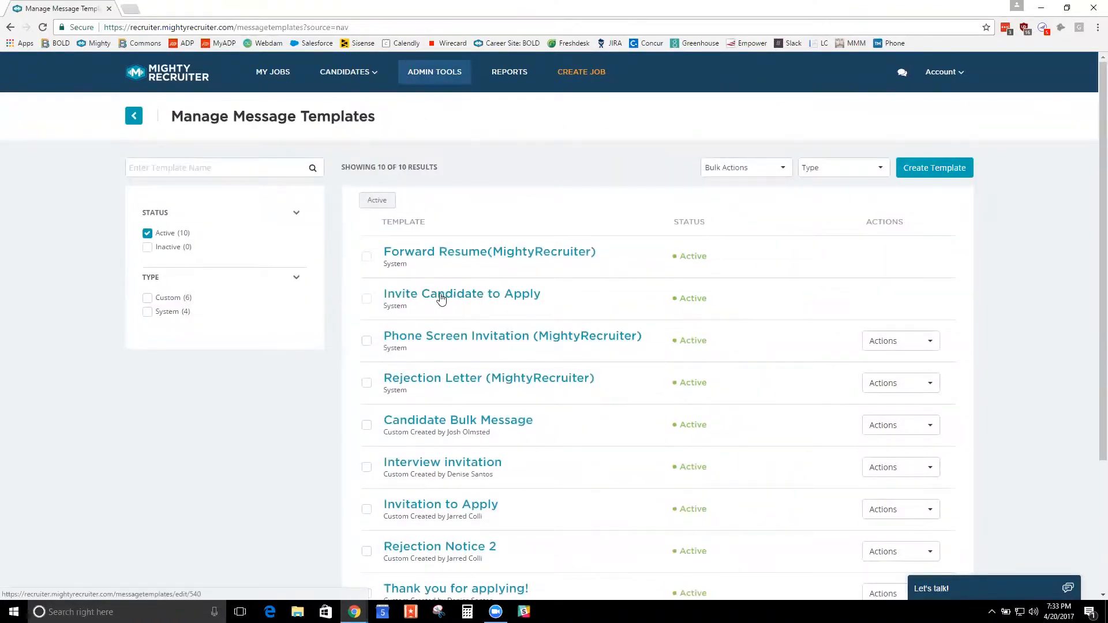
click(462, 294)
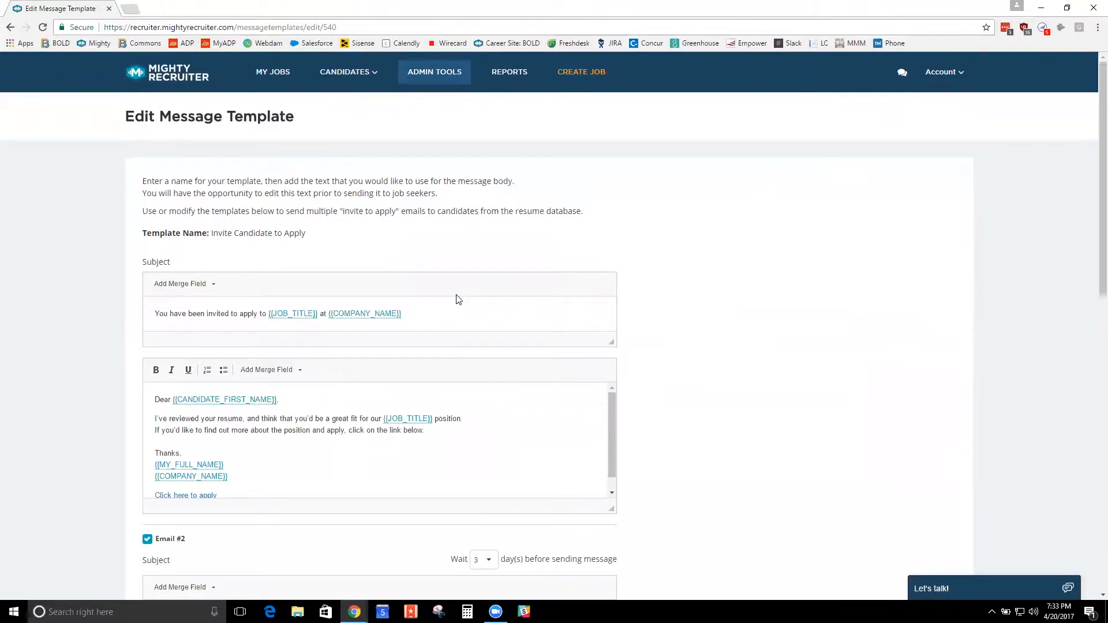
click(456, 442)
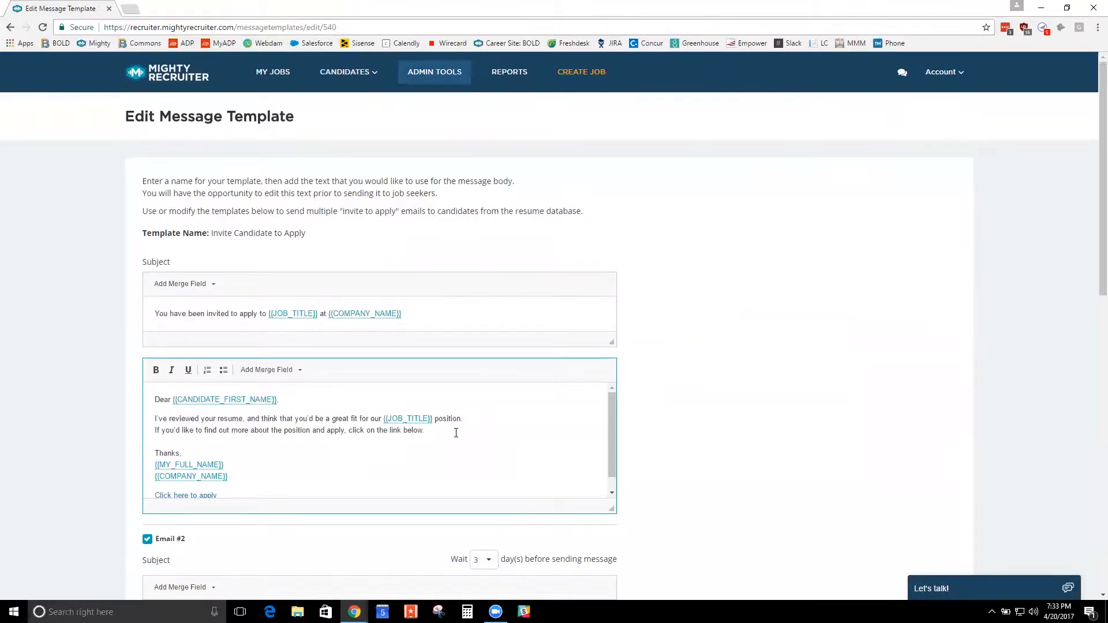
mouse_move(599, 383)
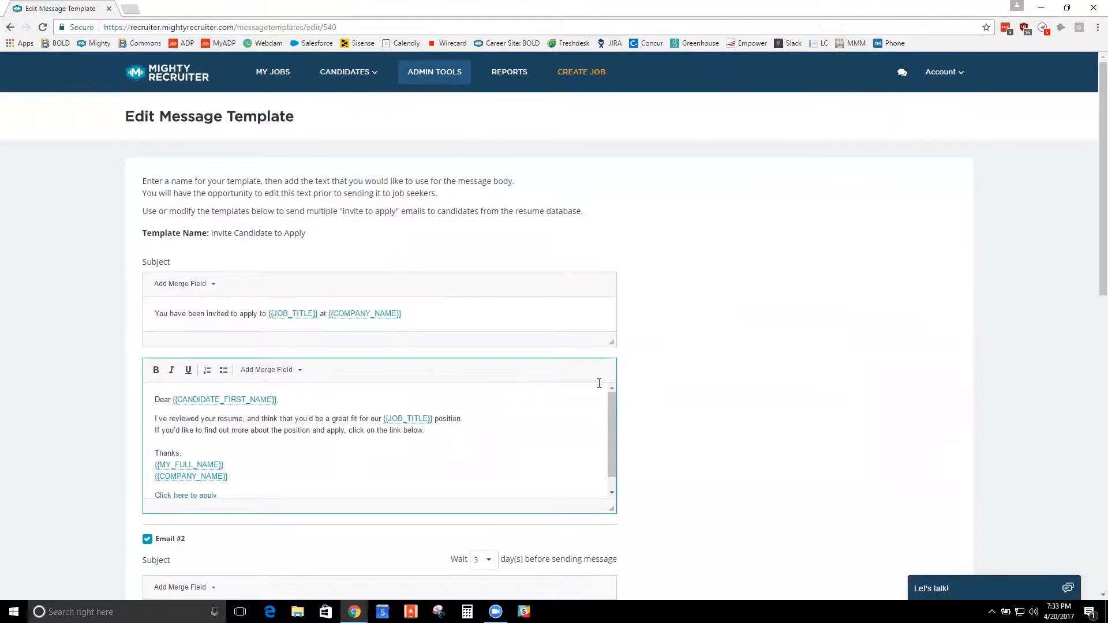
scroll(down, 3)
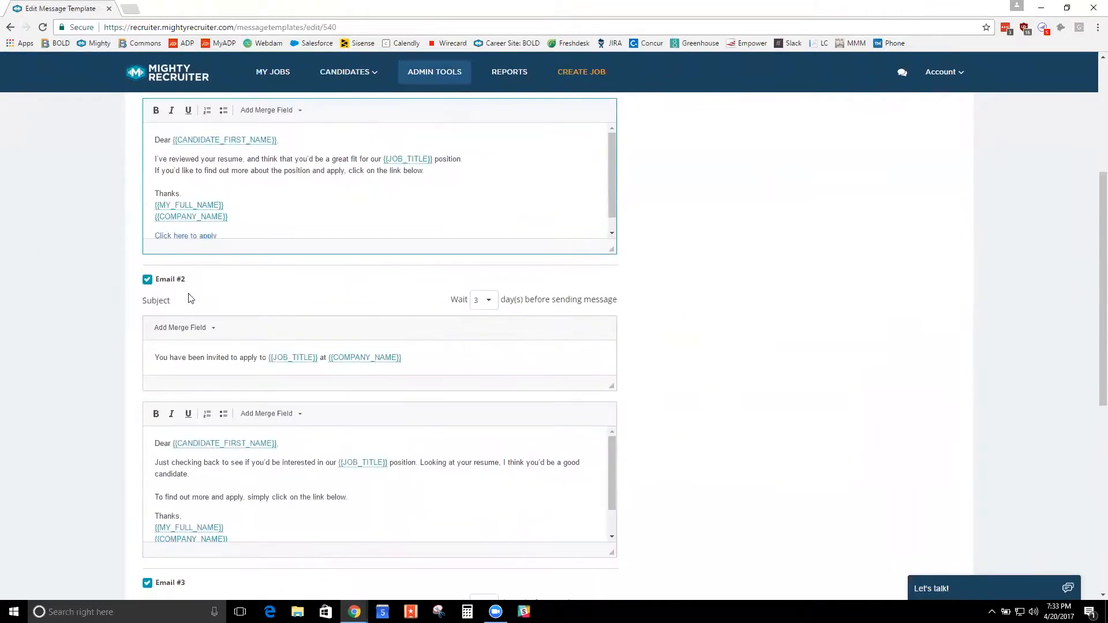
scroll(down, 3)
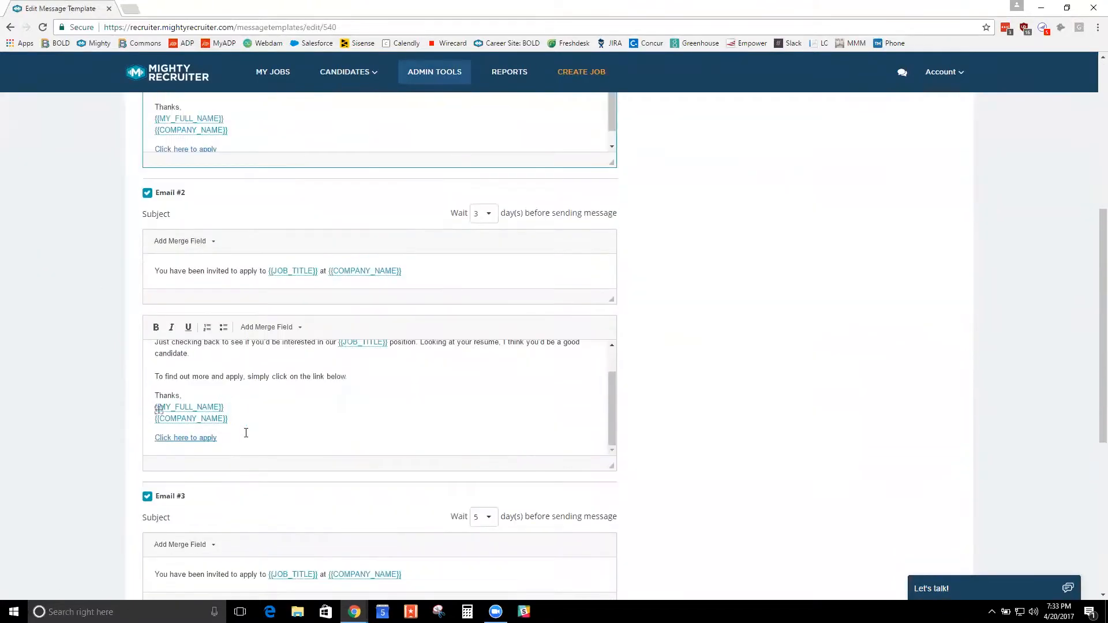
mouse_move(777, 375)
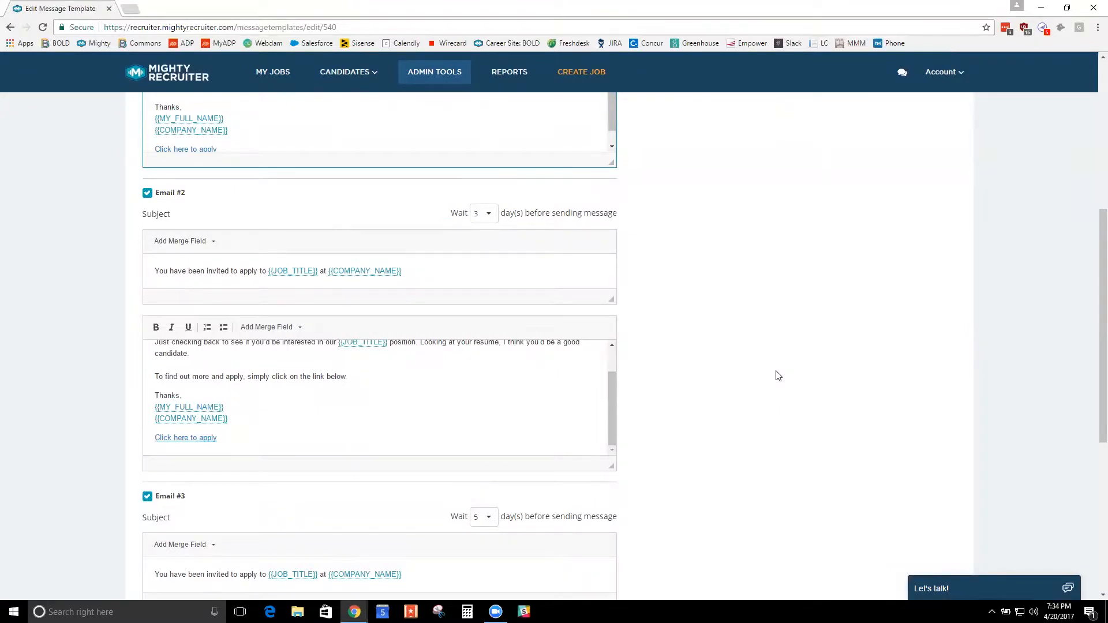
mouse_move(448, 220)
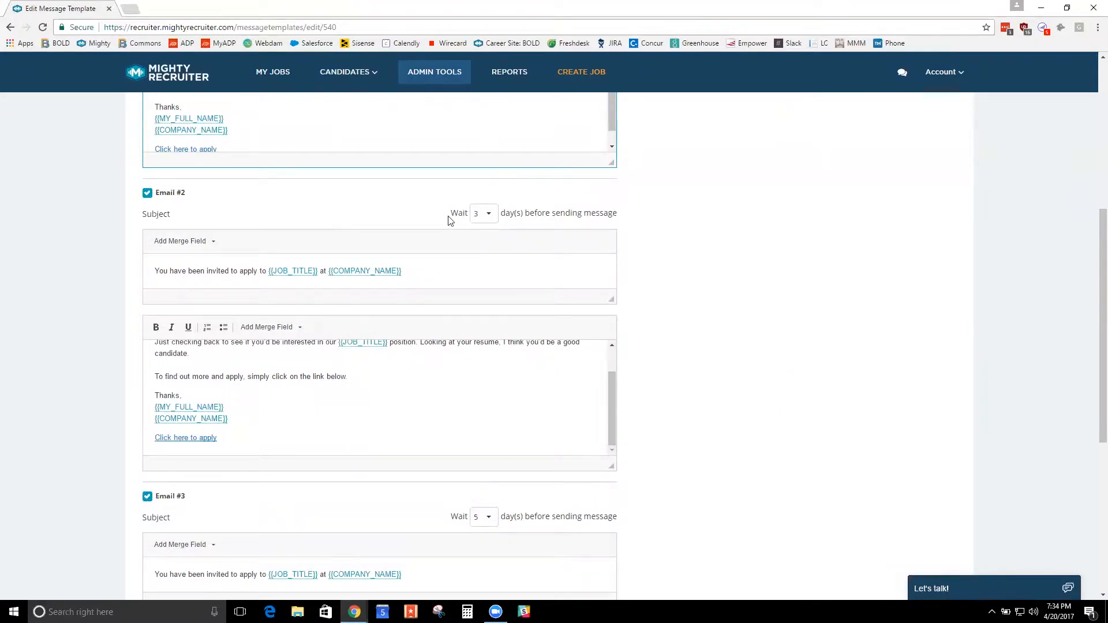
mouse_move(378, 215)
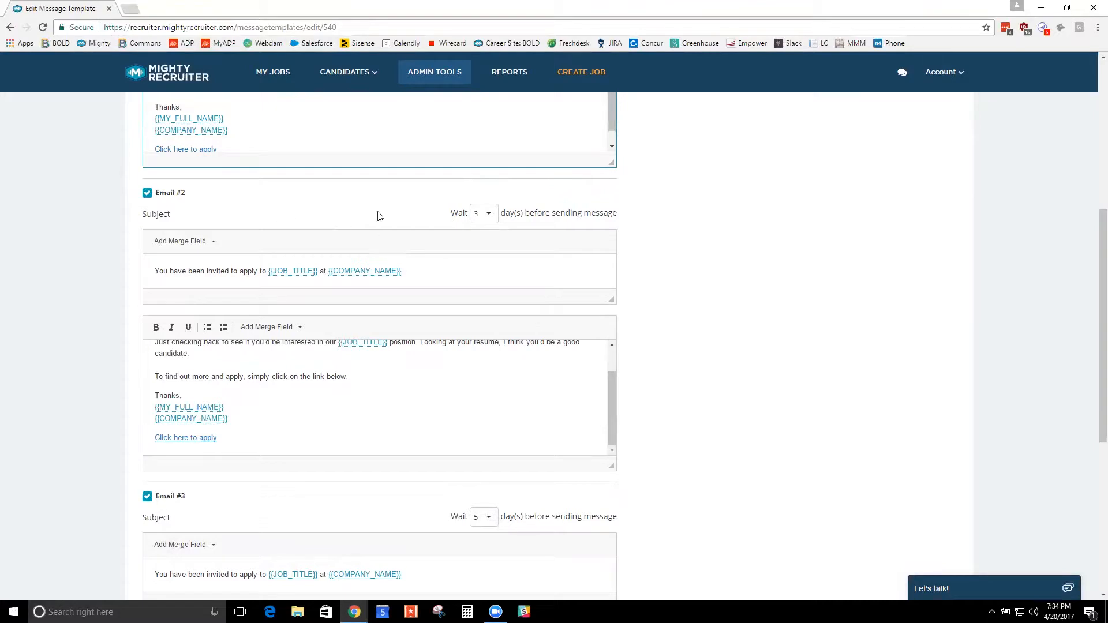
Step: Set email #2 to wait 2 days and add "I really like your resume!" to its body
click(483, 213)
text( I really l)
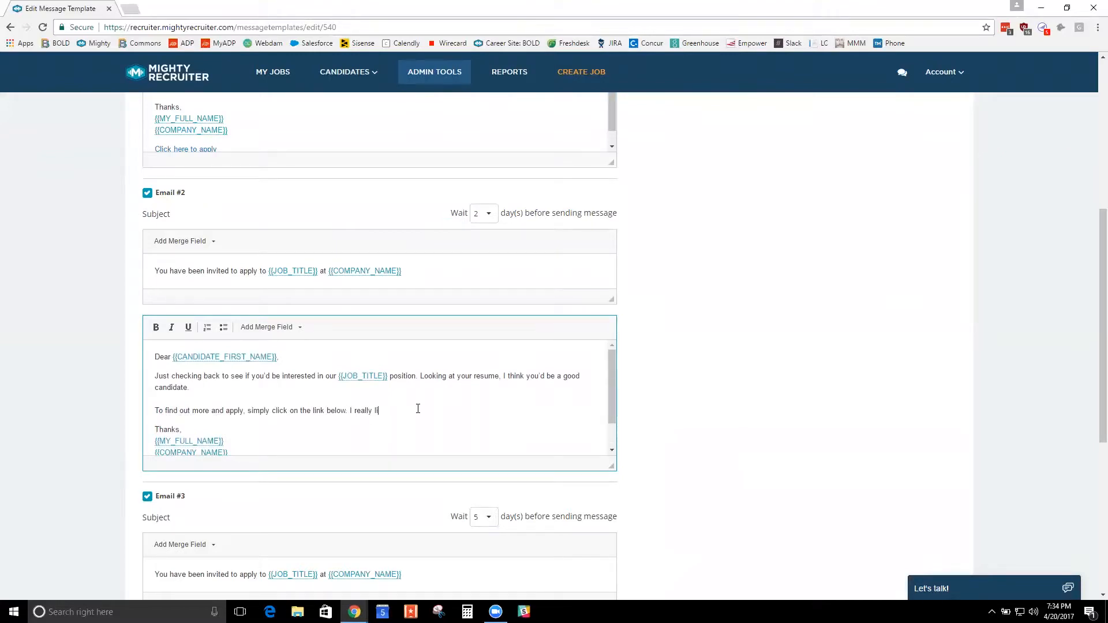
text(ke your resume!)
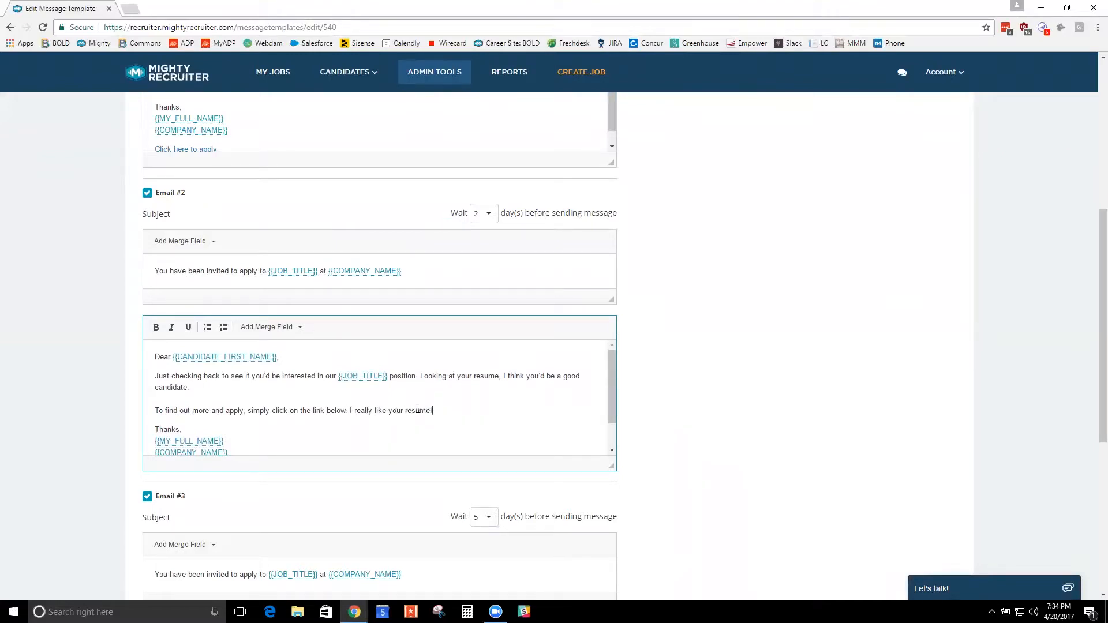
scroll(down, 3)
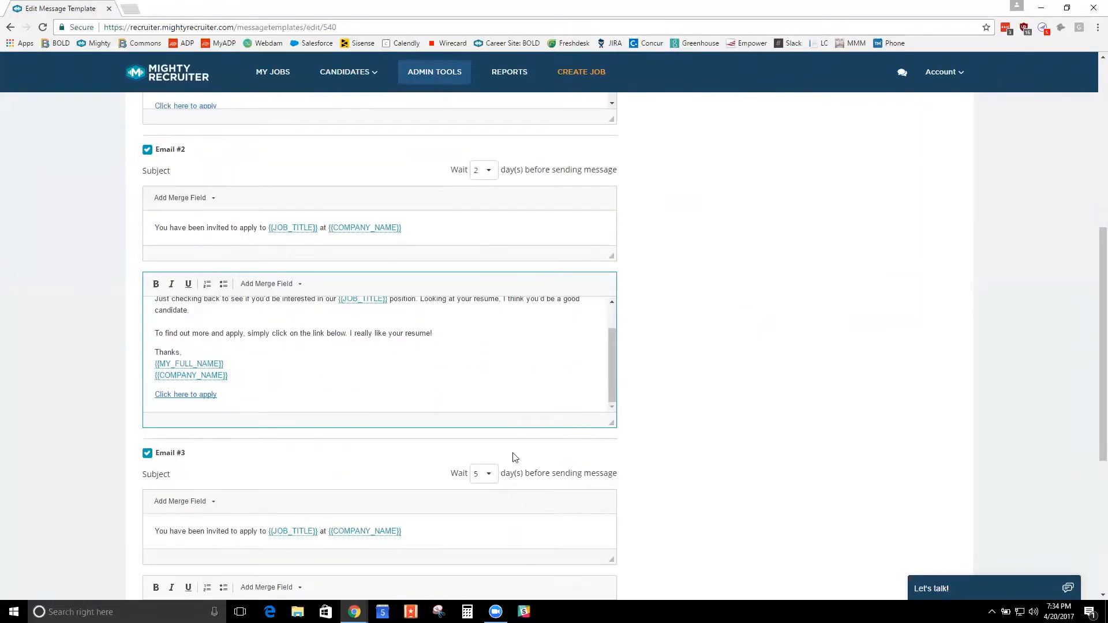
scroll(down, 3)
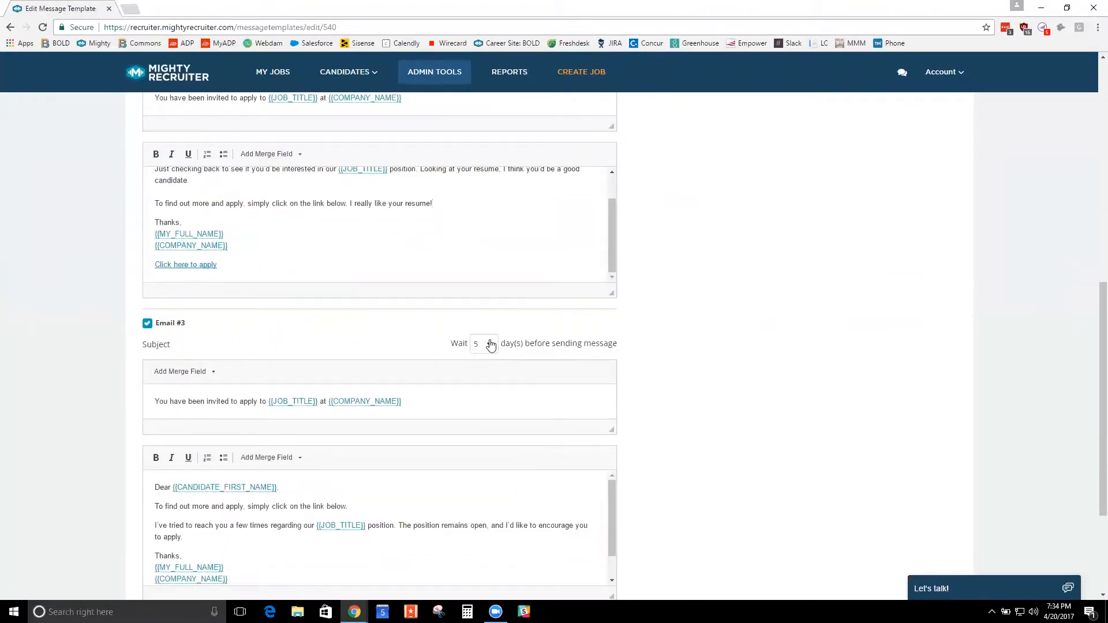
mouse_move(400, 338)
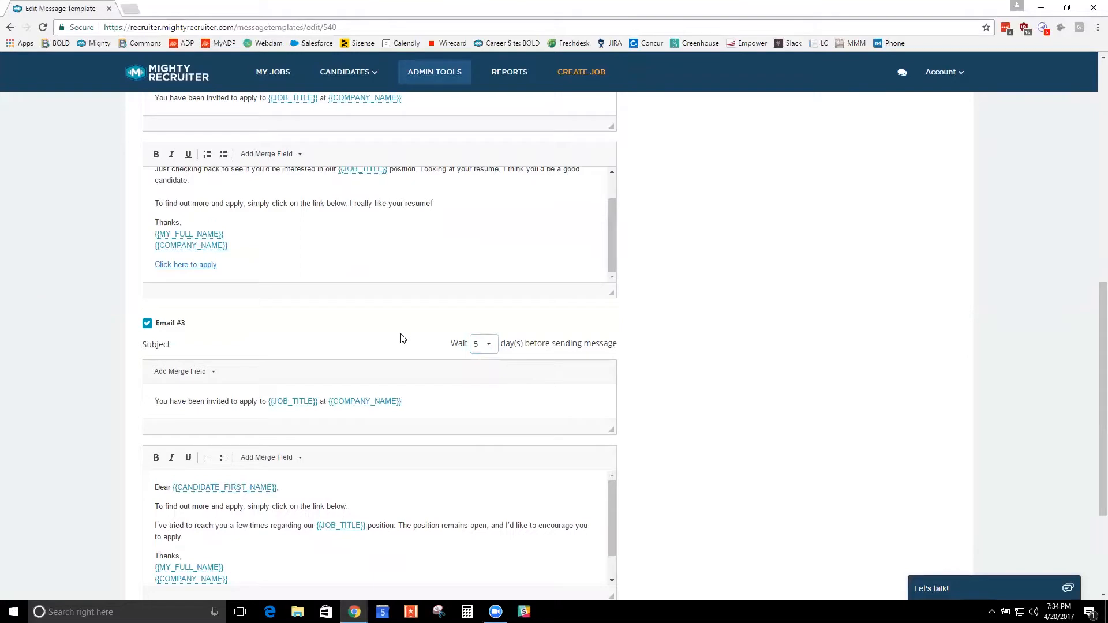
scroll(down, 3)
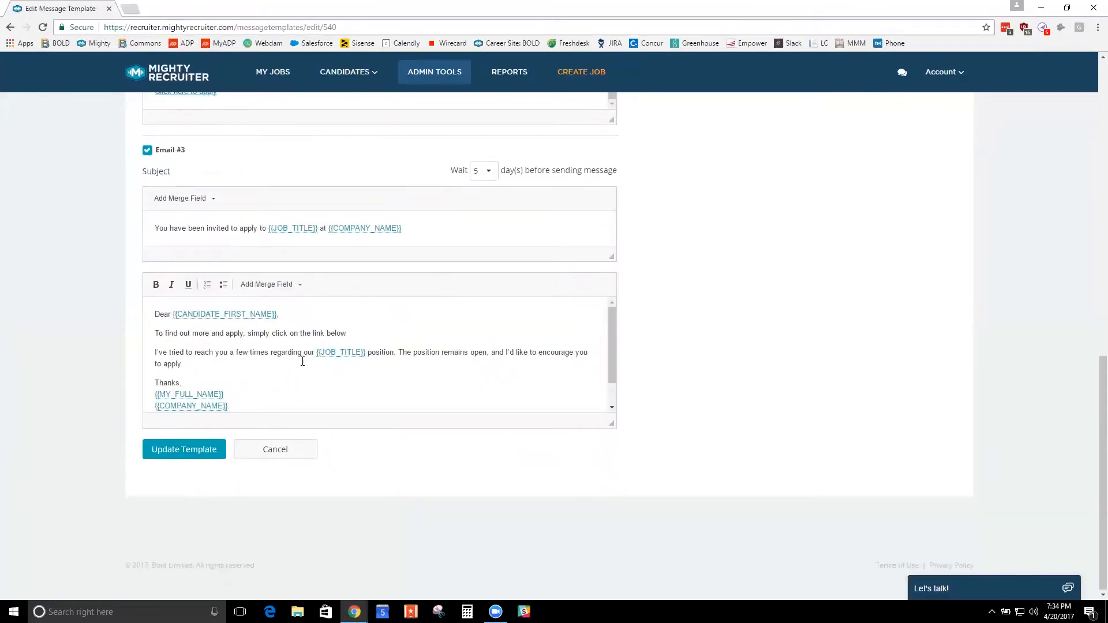
scroll(up, 3)
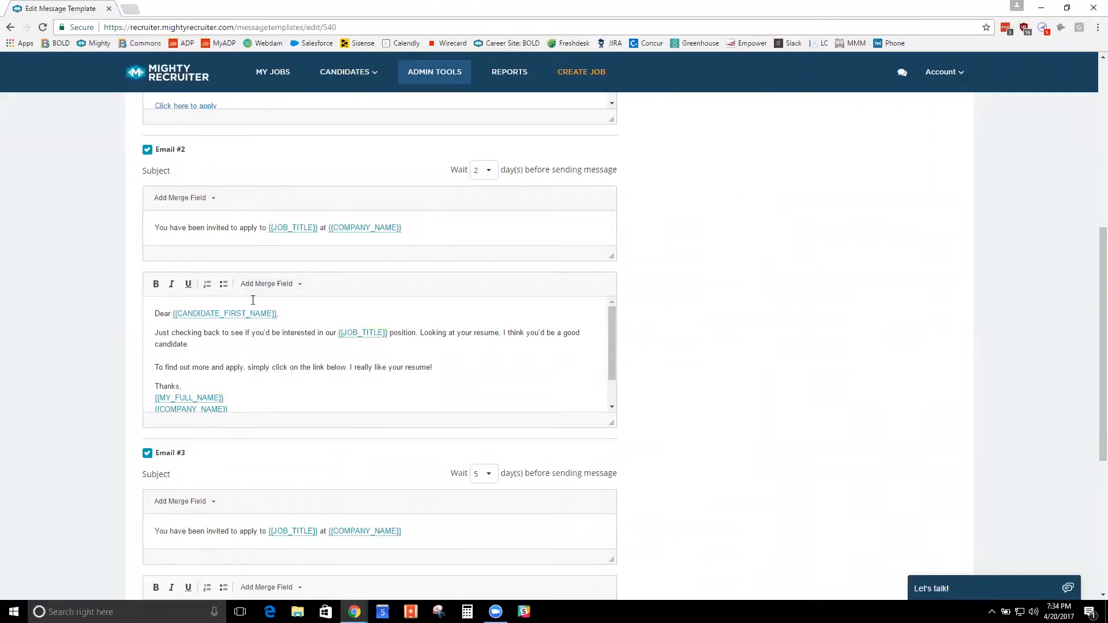
Step: Uncheck the follow-up emails and cancel back to the Manage Message Templates list
click(147, 149)
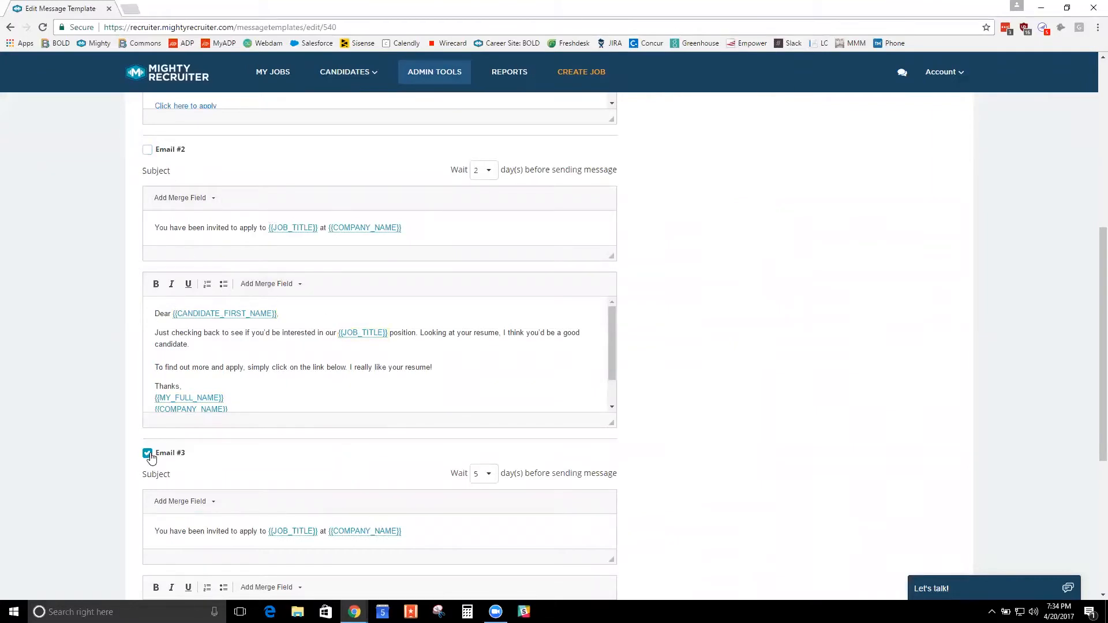
scroll(down, 3)
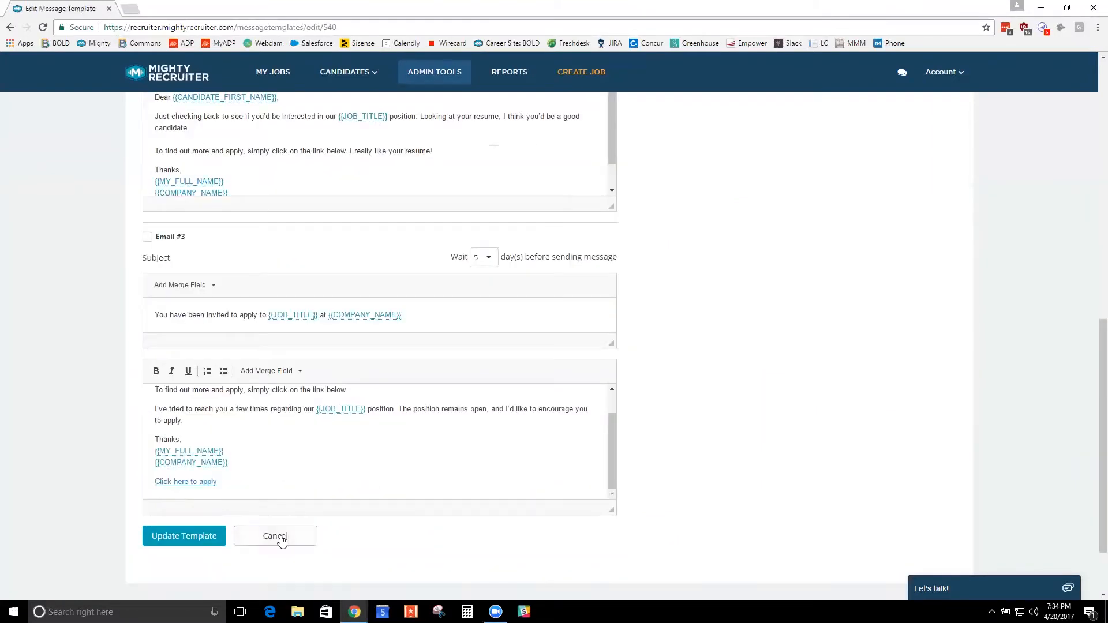
click(275, 535)
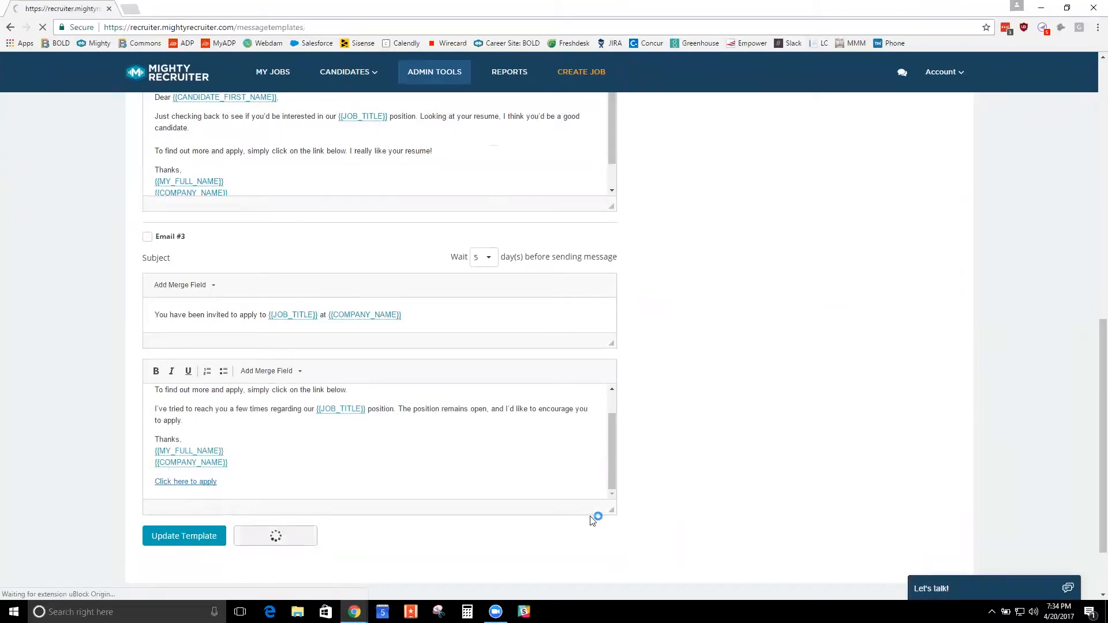
click(183, 535)
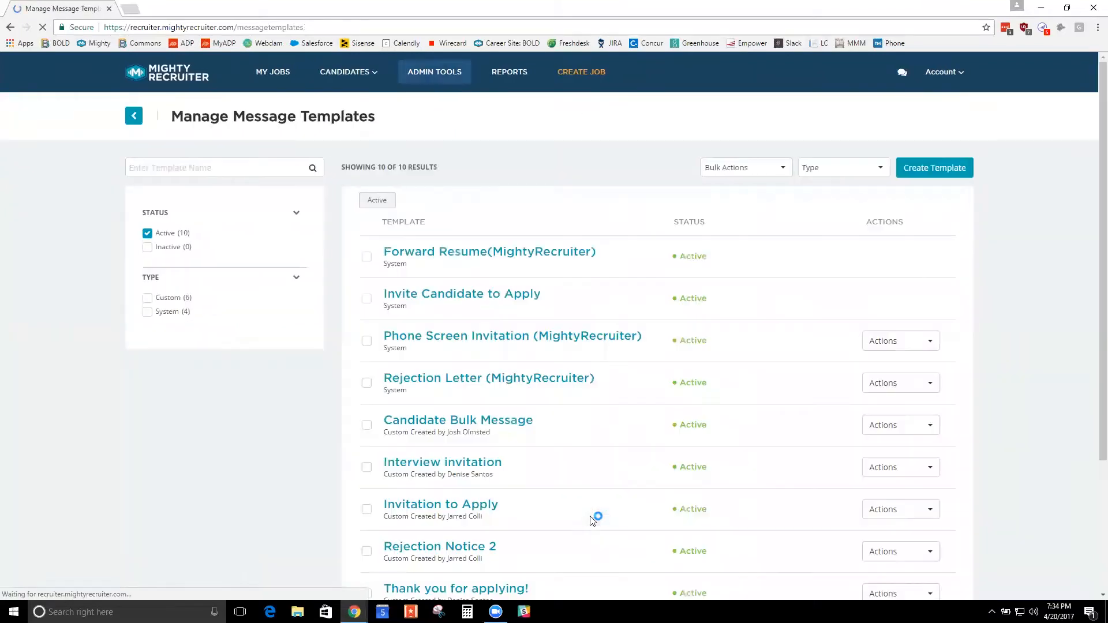
scroll(down, 3)
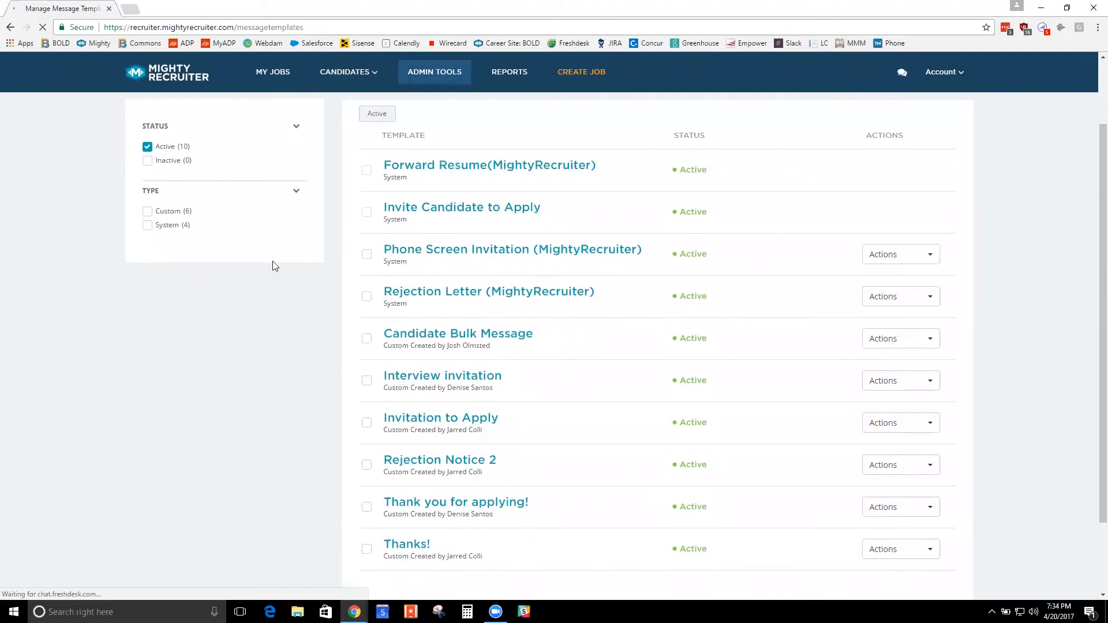